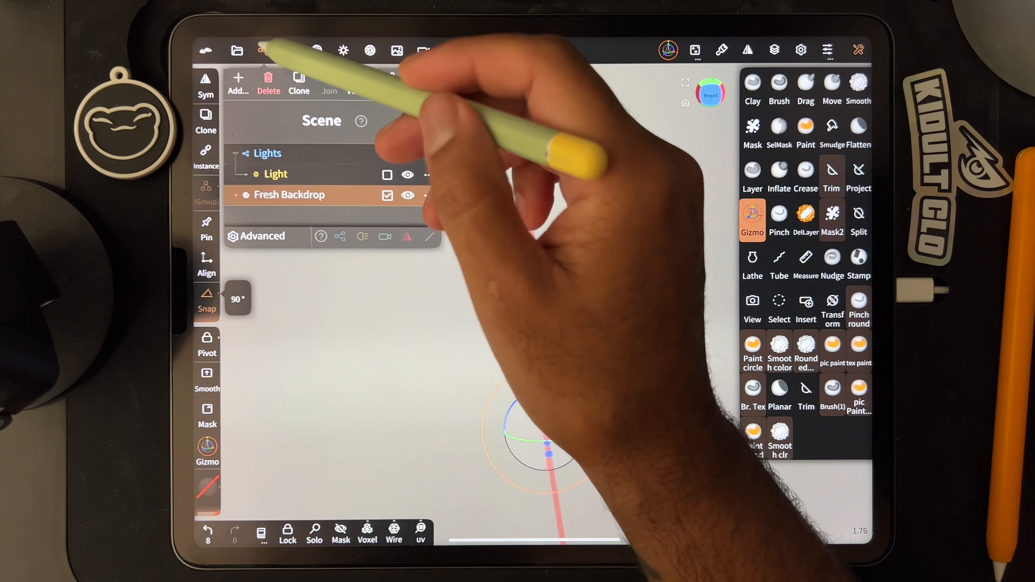
Step: Add a cylinder primitive to the empty scene
left_click(237, 82)
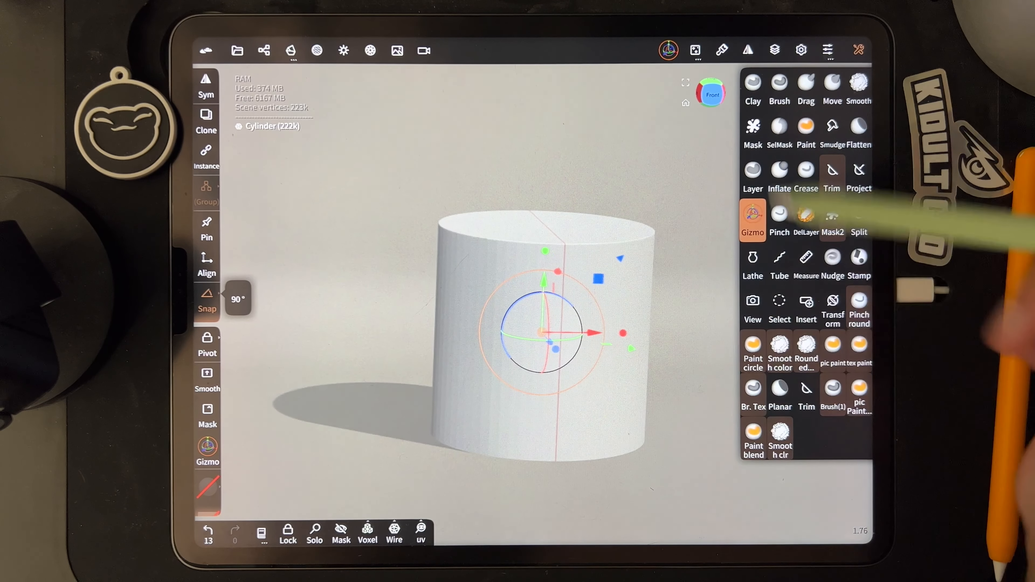
Step: Scale the cylinder's height down with the Gizmo into a low, wide slab
left_click(805, 343)
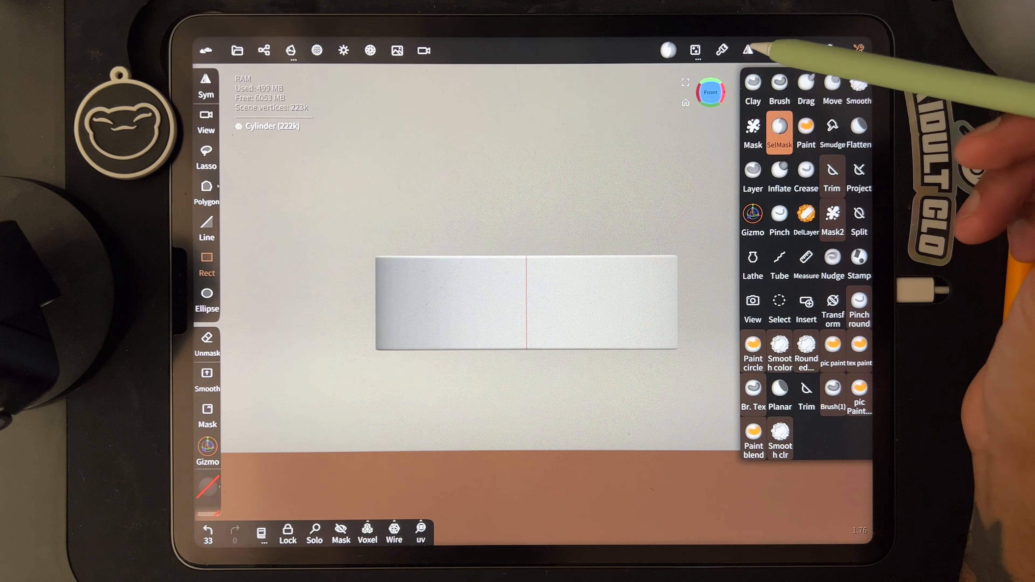
Step: Enable symmetry planes quartering the disc, view it from the top with an Ellipse SelMask shape
left_click(748, 50)
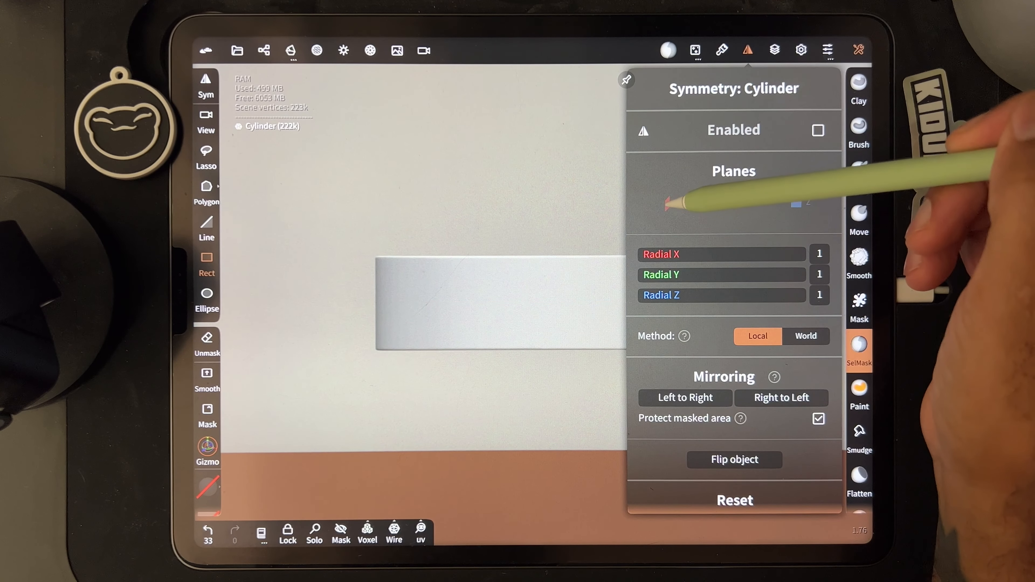
left_click(735, 203)
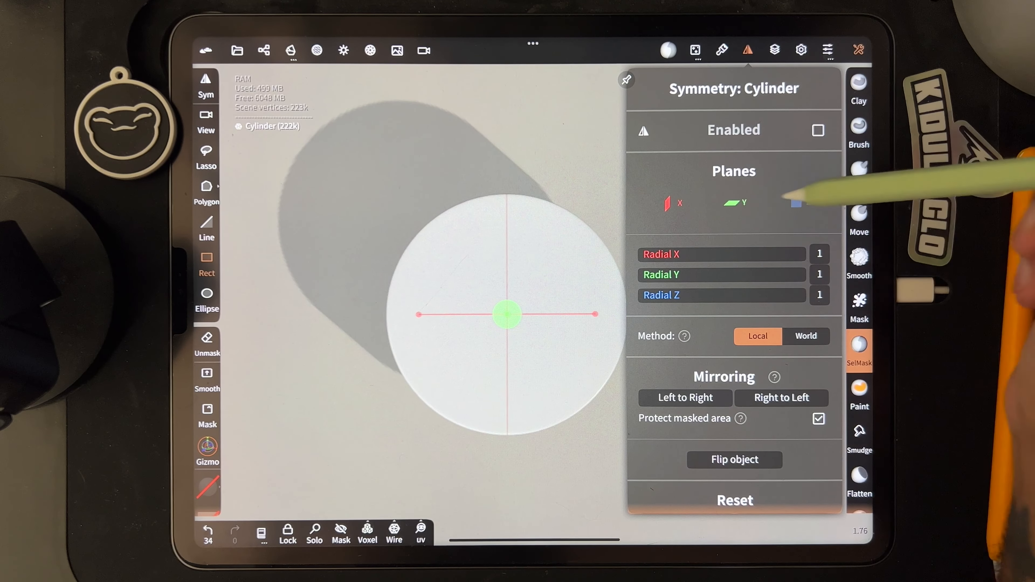
left_click(797, 203)
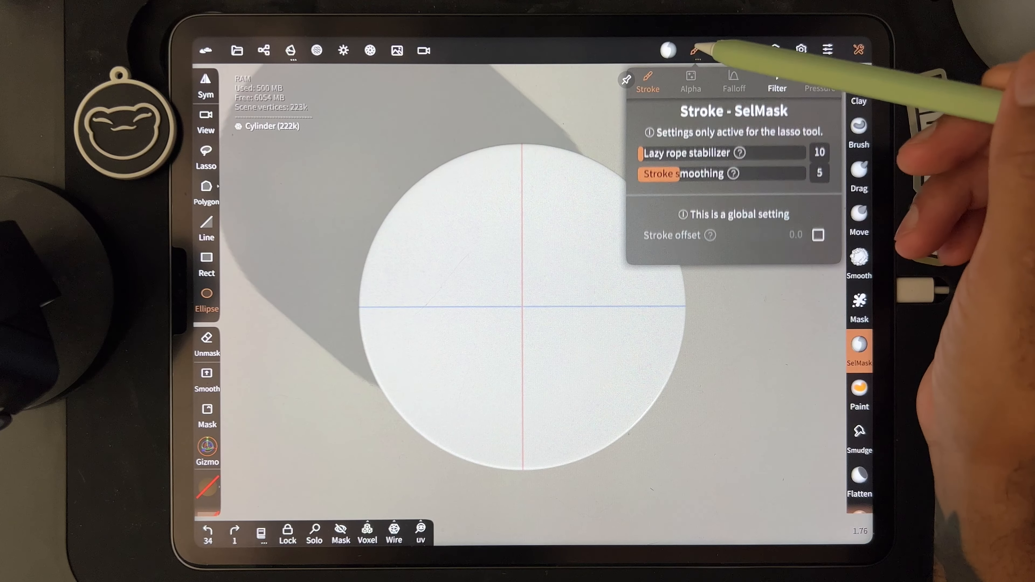
Step: Review the SelMask settings for shell thickness, extract and split
left_click(694, 50)
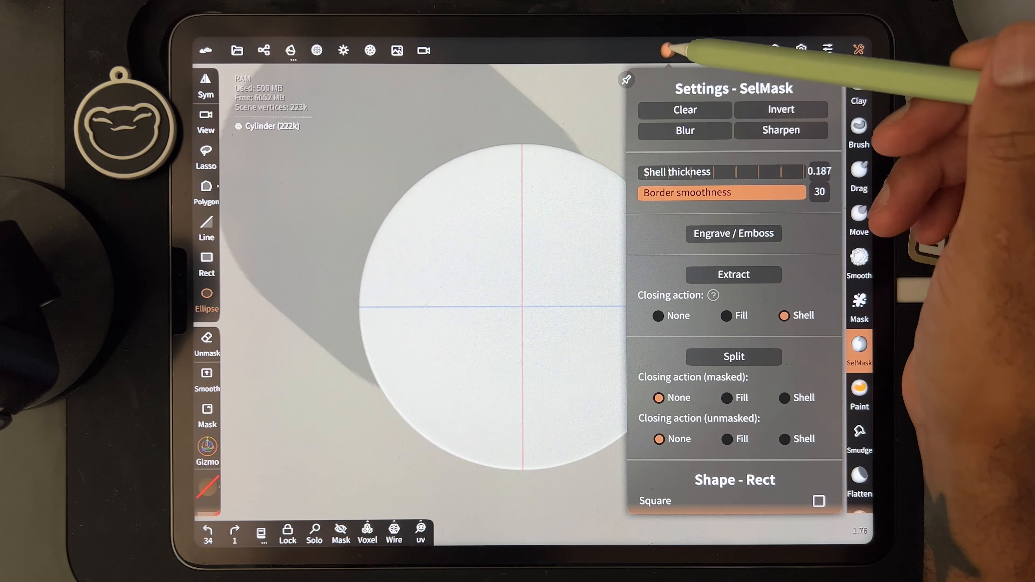
scroll("down", 3)
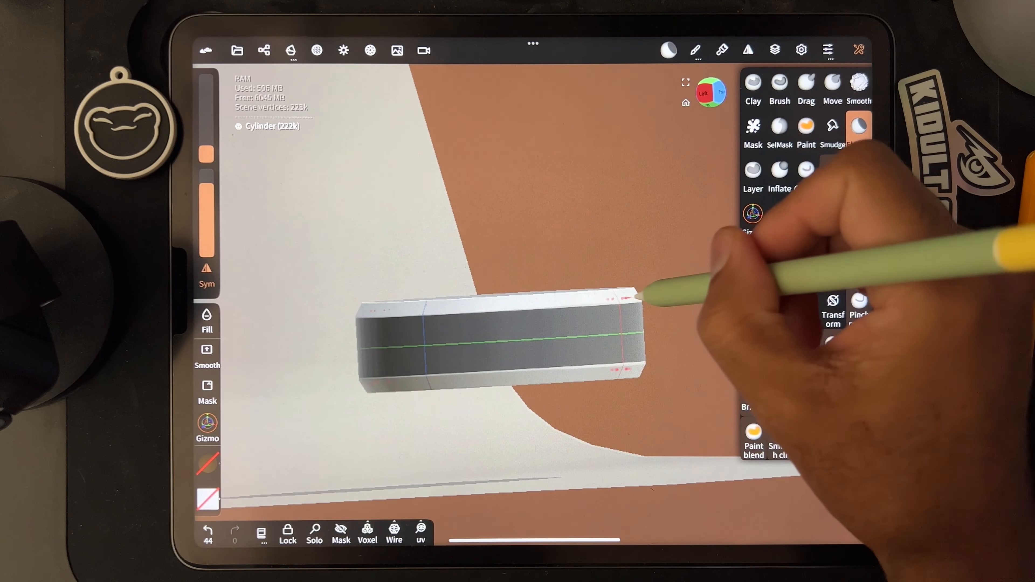
Step: Unmask the disc, leaving plain rim between the chamfered top and bottom edges
left_click(859, 129)
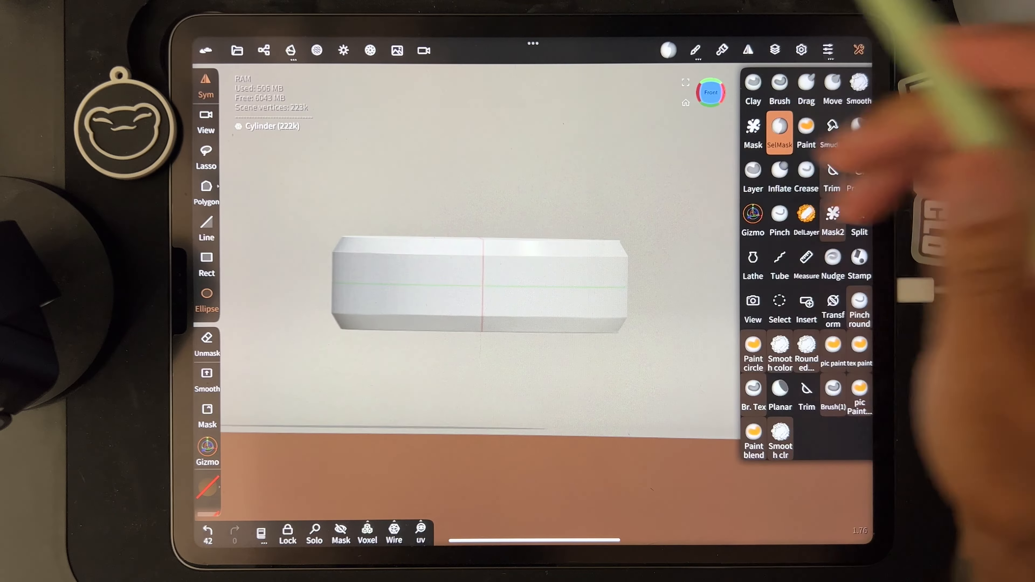
Step: Show the Topology Deci/UV options for the 222k-vertex disc
left_click(806, 353)
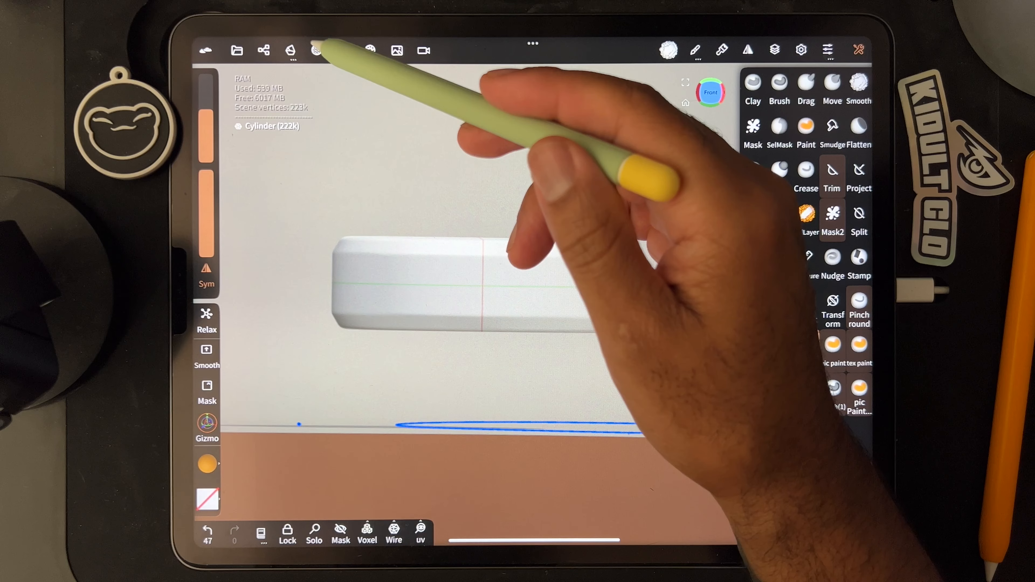
left_click(289, 50)
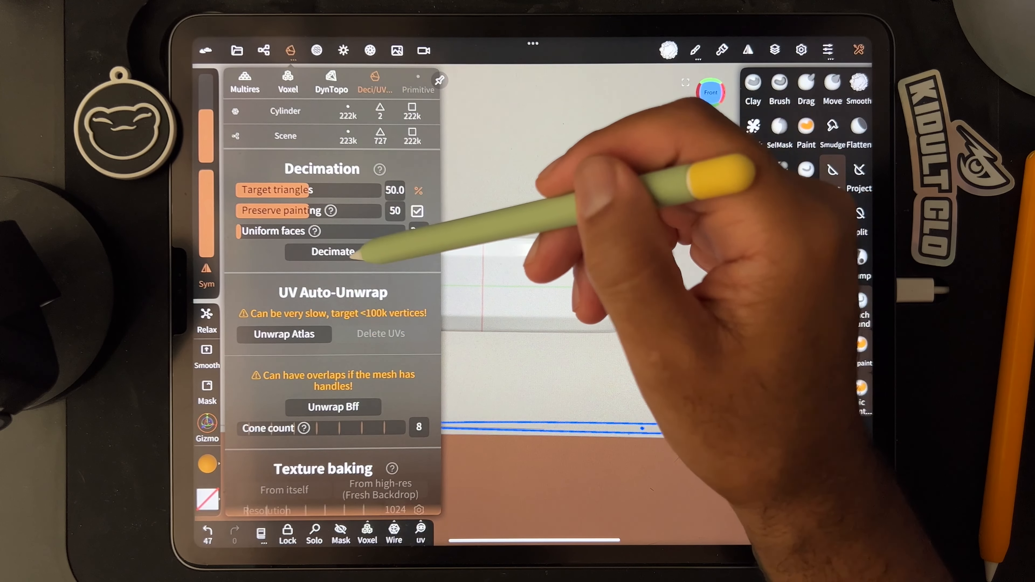
Step: Decimate the disc twice at 50% target triangles, down to about 28k vertices
left_click(333, 252)
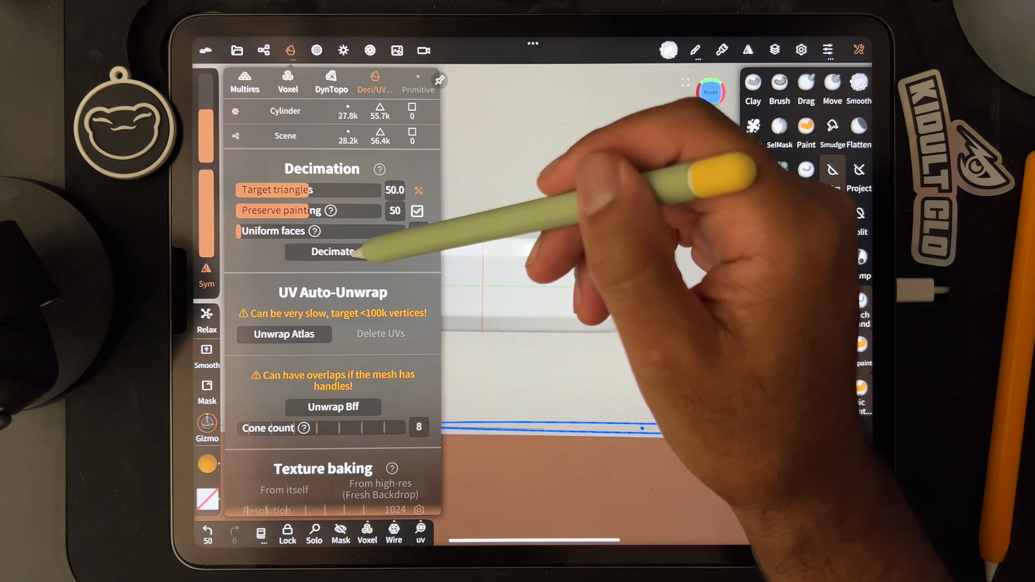
left_click(332, 252)
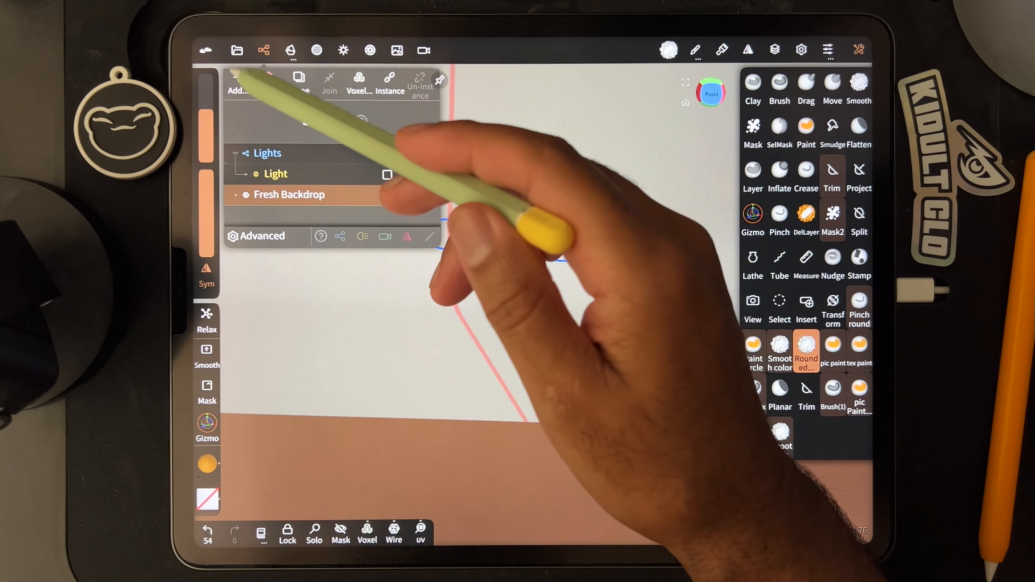
Step: Decimate further to about 294 vertices and orbit to inspect the low-poly disc
left_click(239, 78)
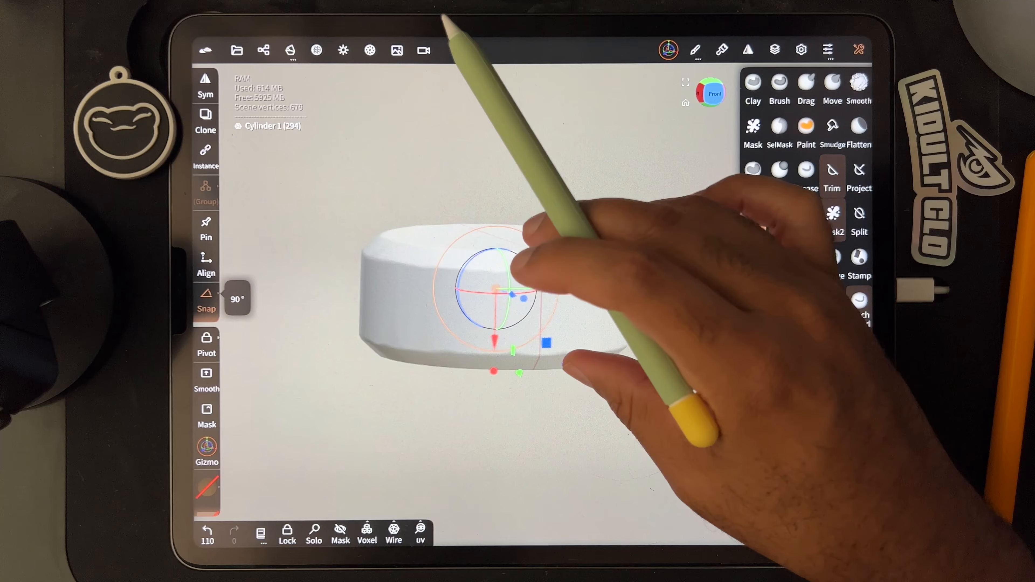
left_click_drag(492, 294, 433, 161)
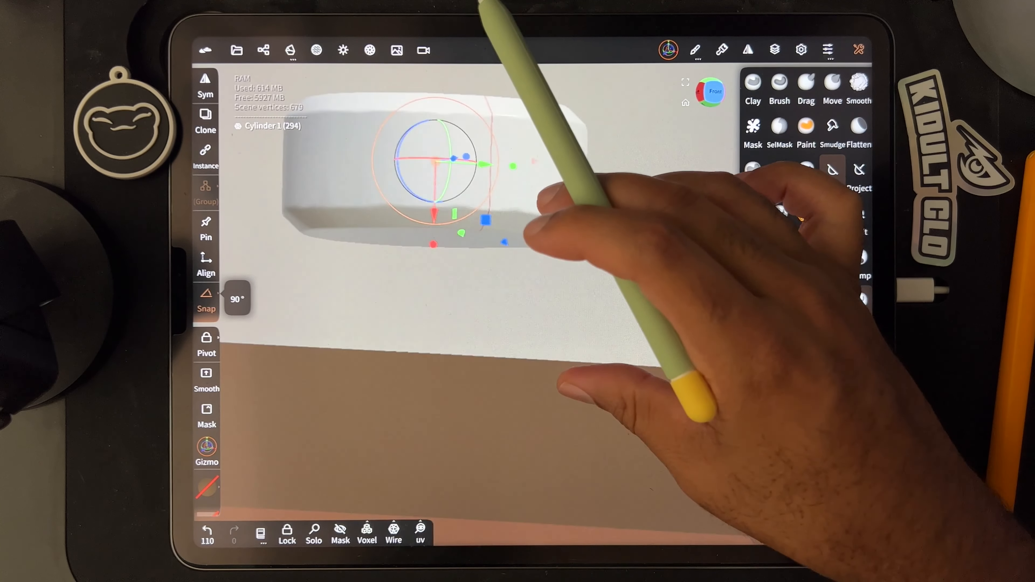